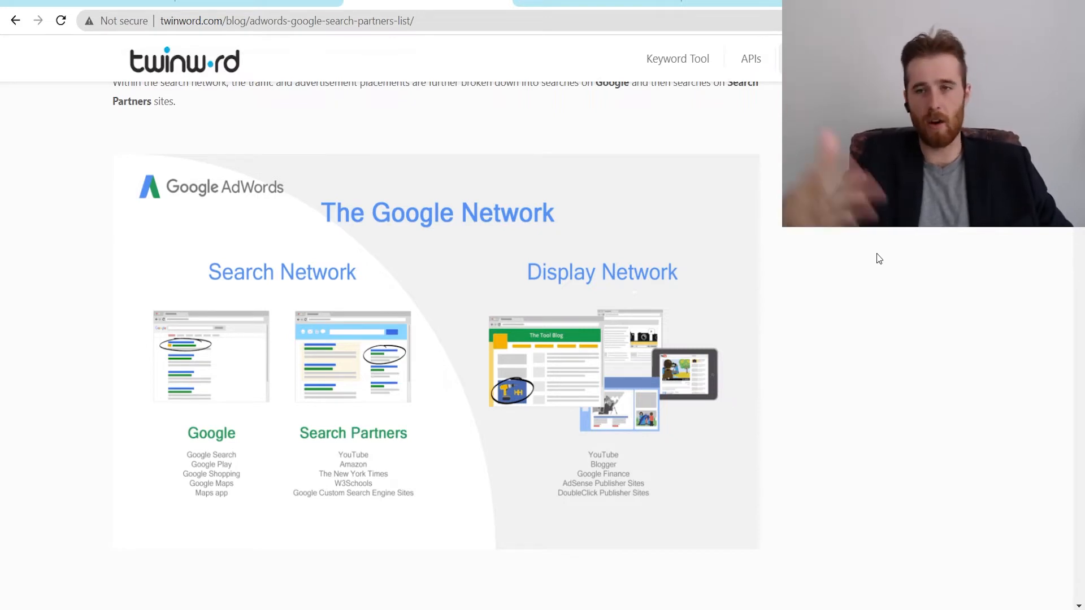
mouse_move(791, 331)
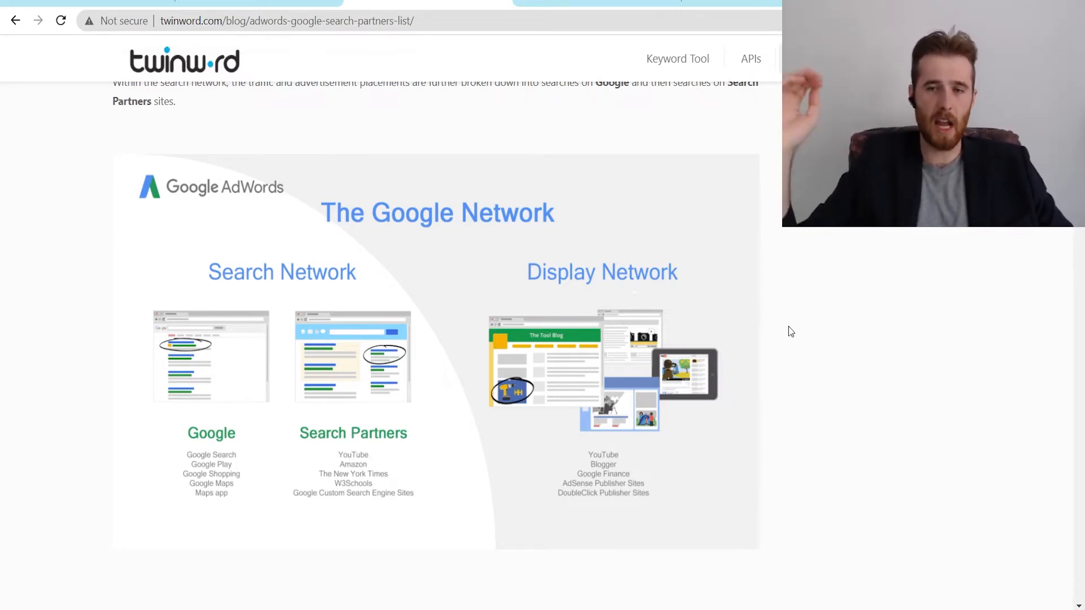
mouse_move(846, 267)
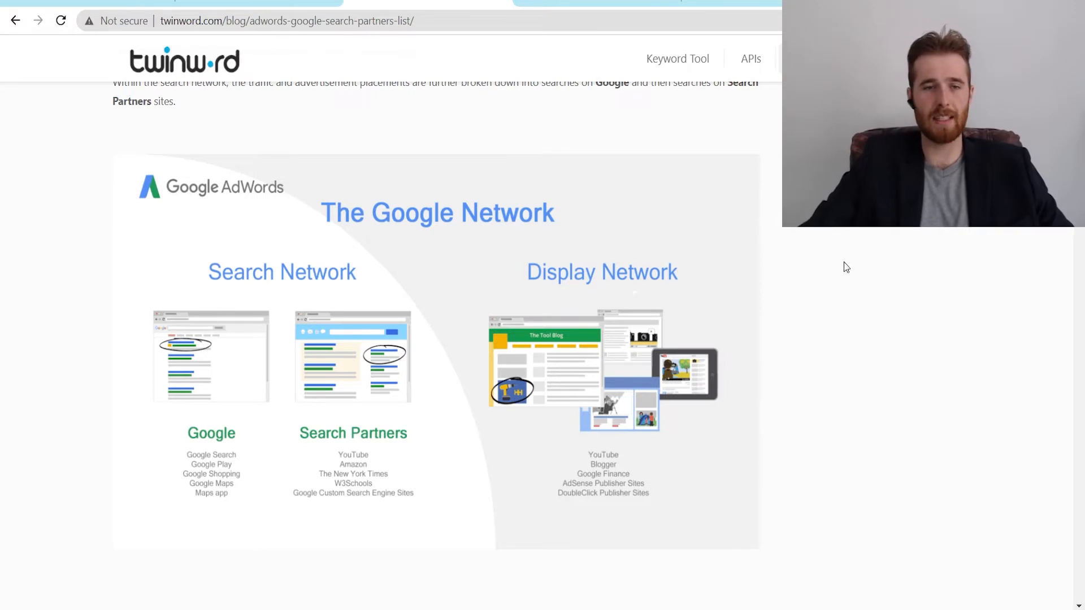
mouse_move(920, 369)
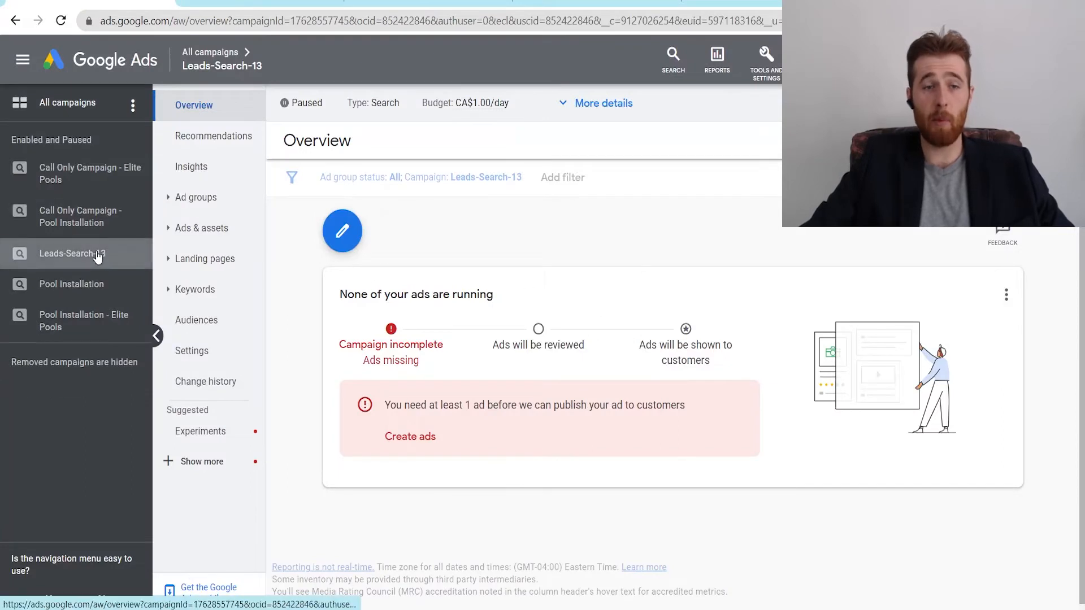
mouse_move(473, 251)
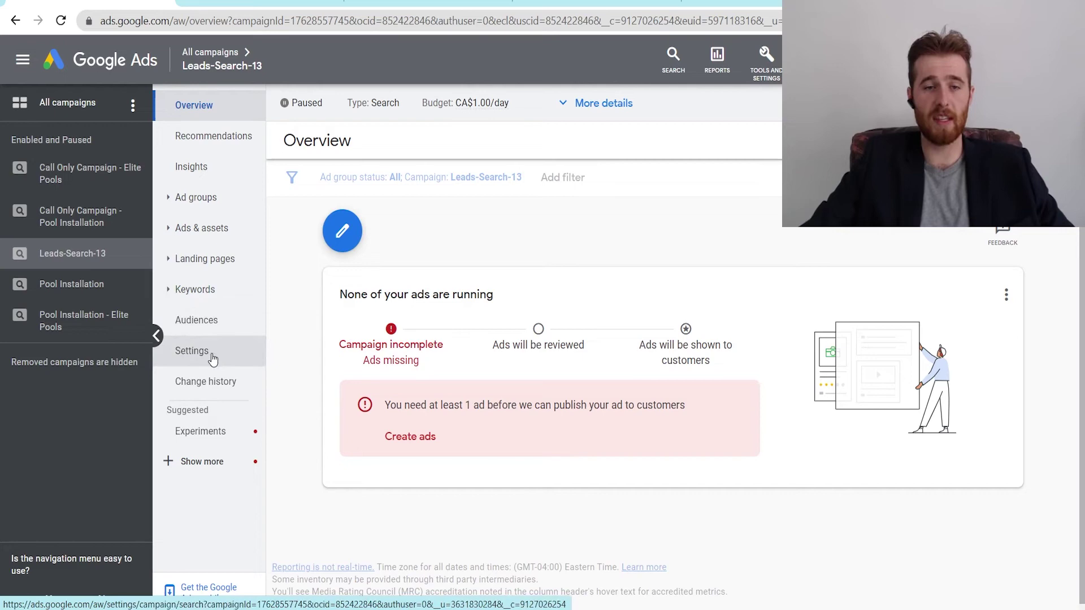
Step: Go to the settings of the Leads-Search-13 campaign
left_click(193, 351)
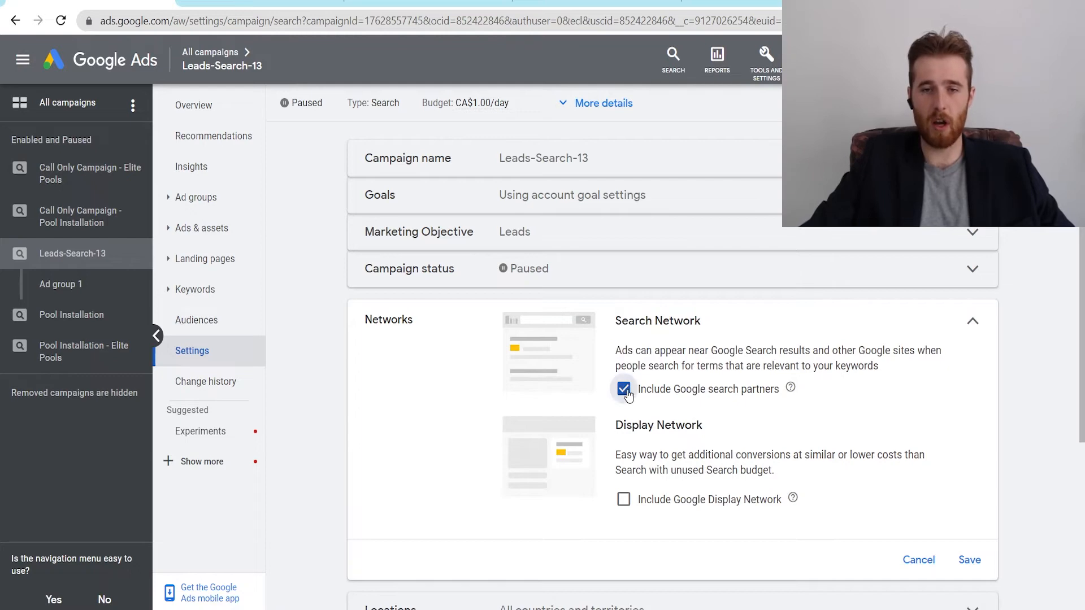
Step: Exclude Google search partners so Networks reads Google Search Network only, and save
left_click(624, 388)
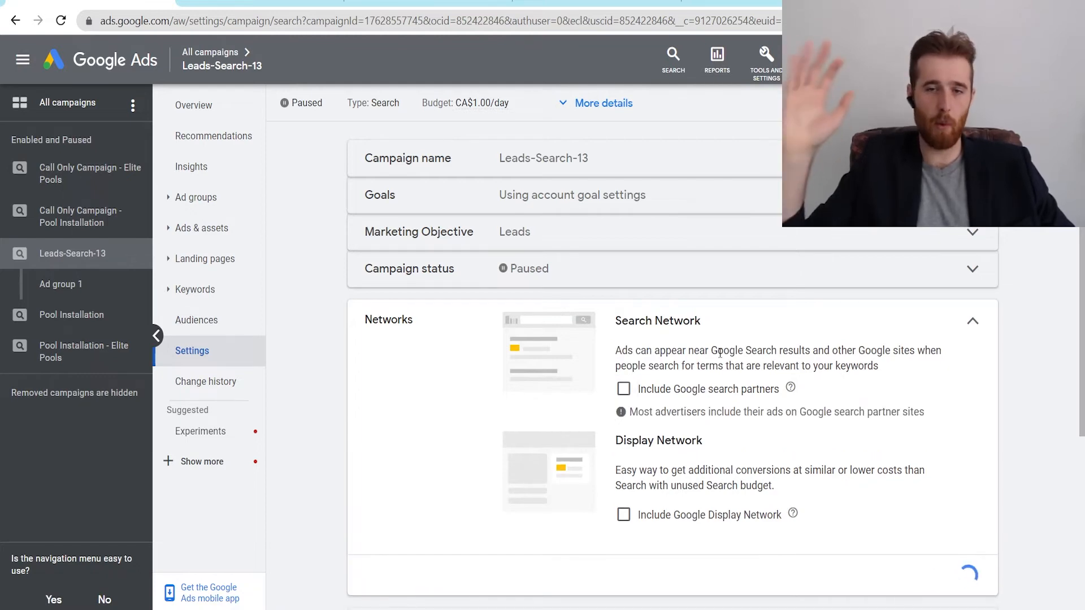
left_click(972, 319)
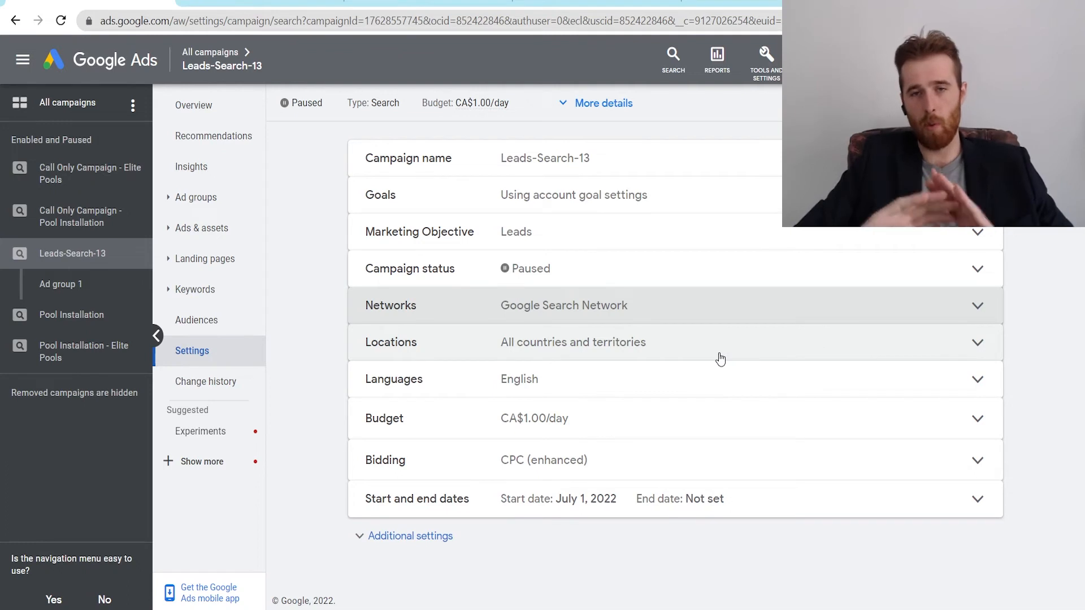